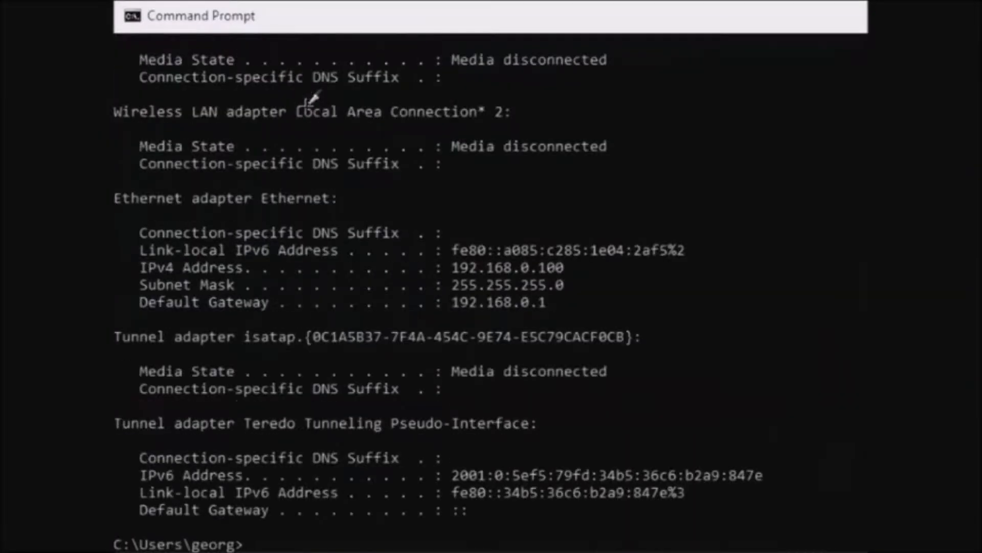
Step: Bring the blank Arduino sketch window forward over the RF24 GitHub page
left_click(531, 539)
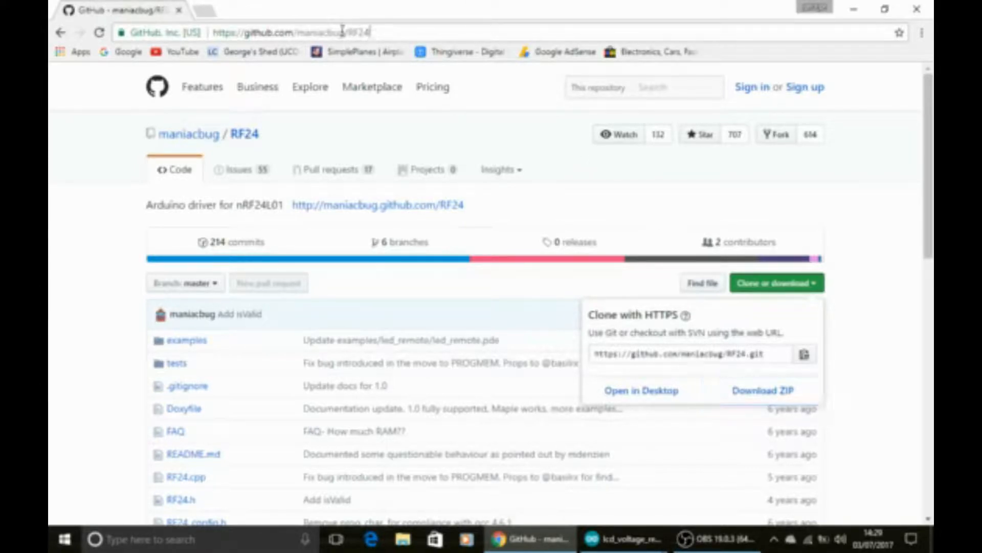
left_click(288, 31)
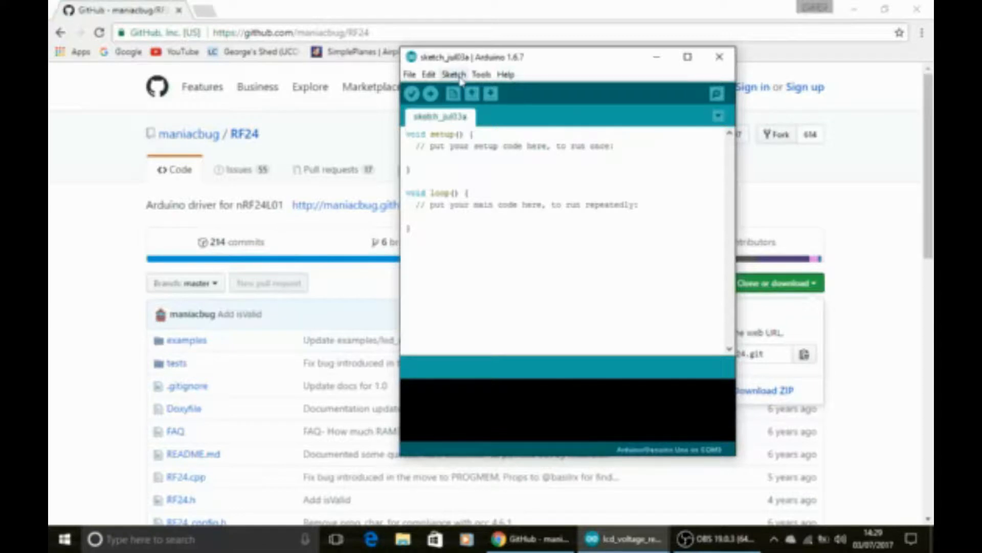
Step: Add RF24.zip from the Downloads folder as a ZIP library
left_click(453, 74)
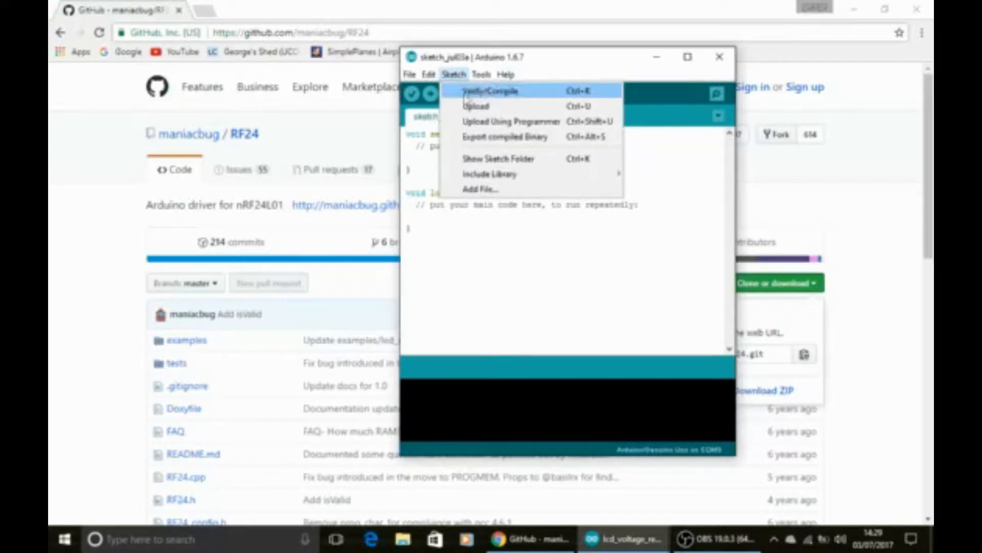
mouse_move(498, 159)
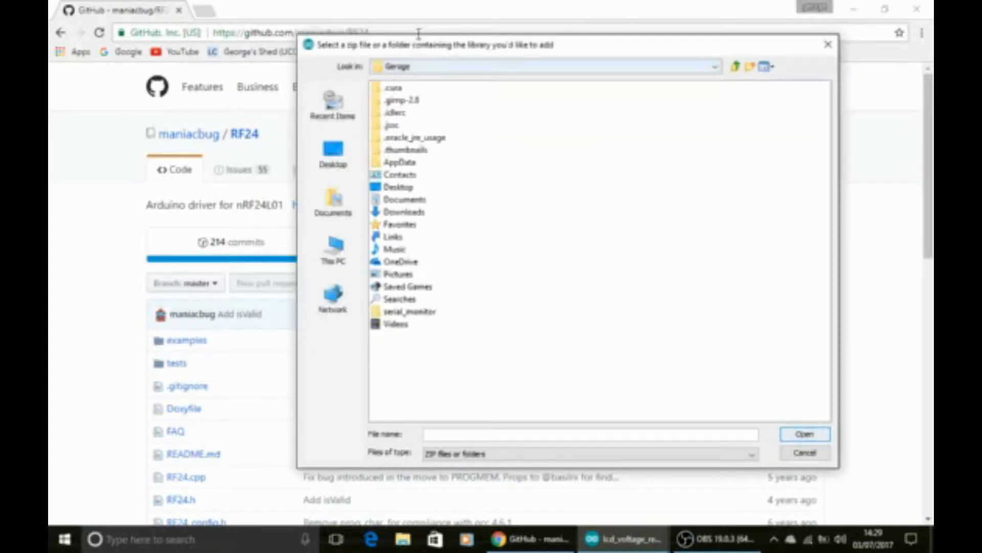
left_click(400, 212)
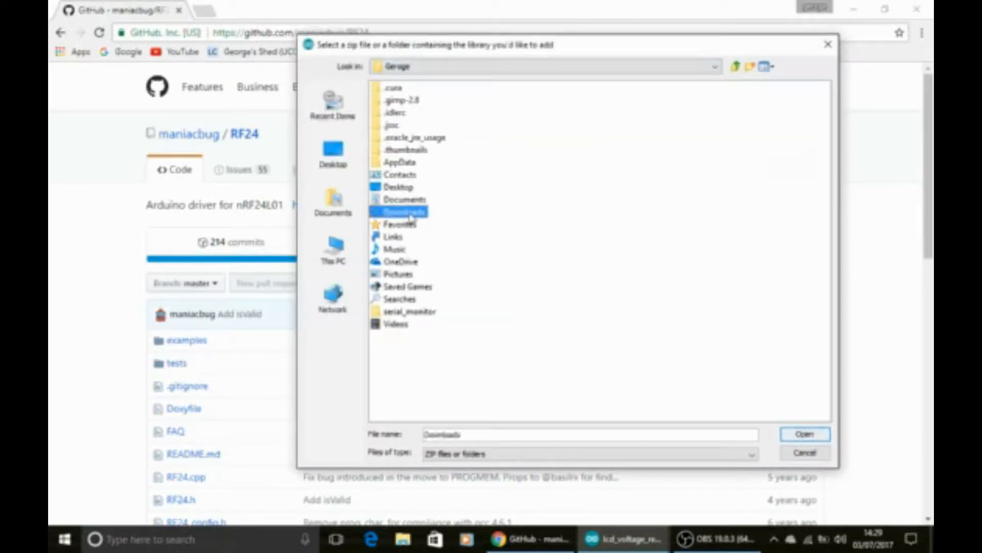
double_click(405, 212)
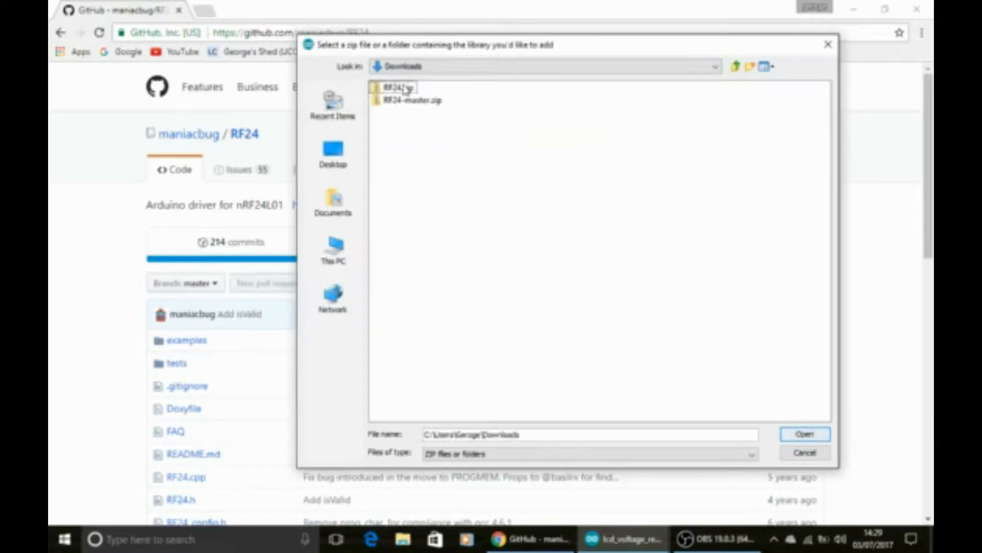
left_click(396, 86)
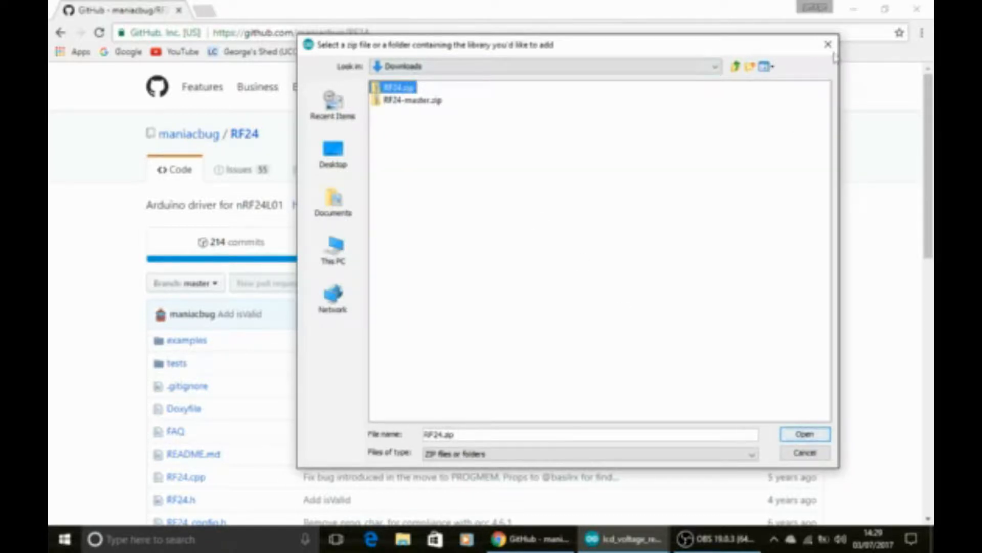
left_click(805, 433)
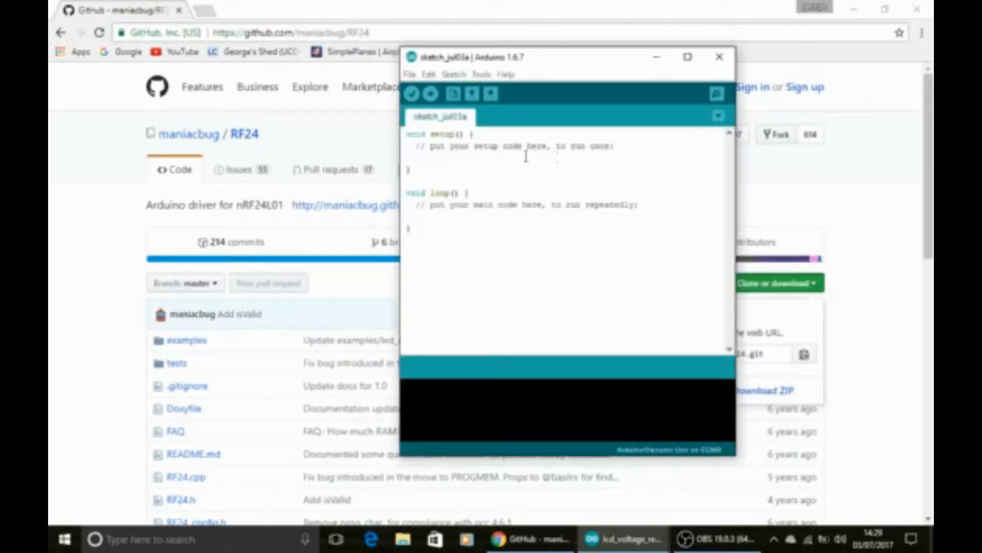
mouse_move(557, 230)
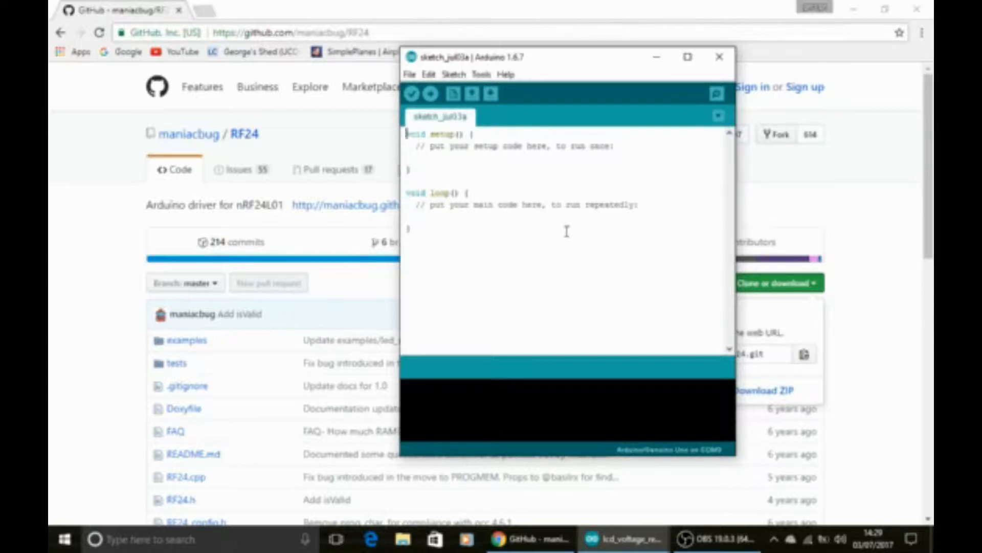
mouse_move(614, 63)
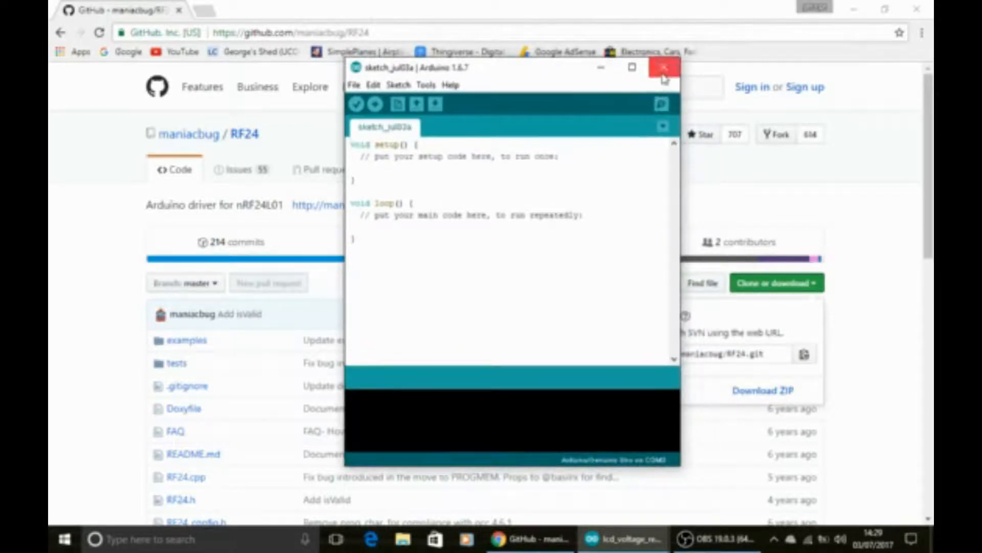
left_click(663, 67)
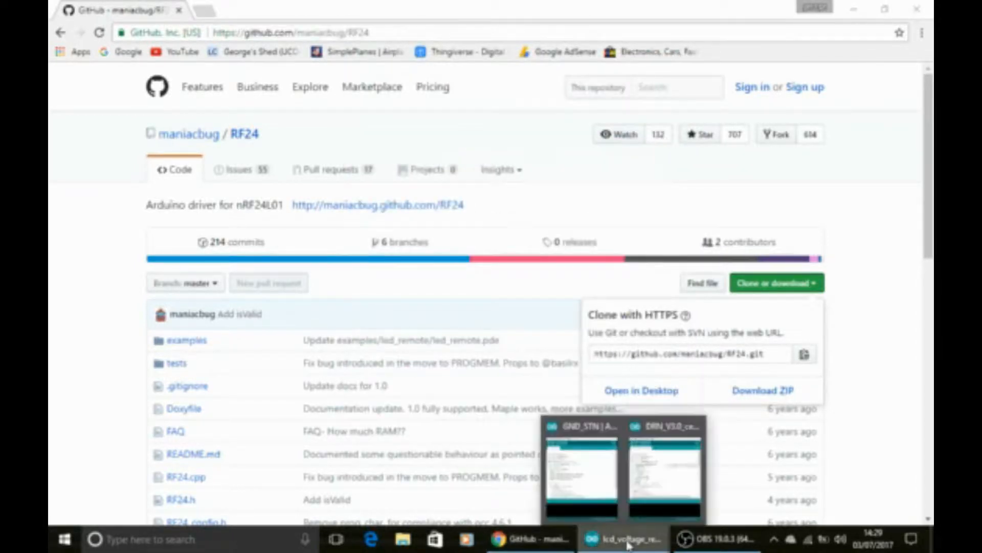
left_click(582, 470)
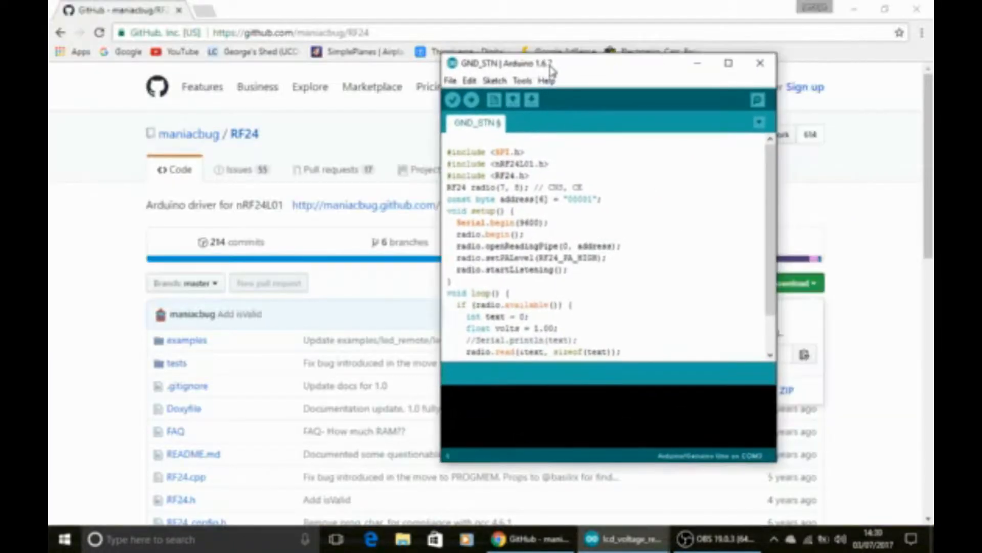
left_click(727, 63)
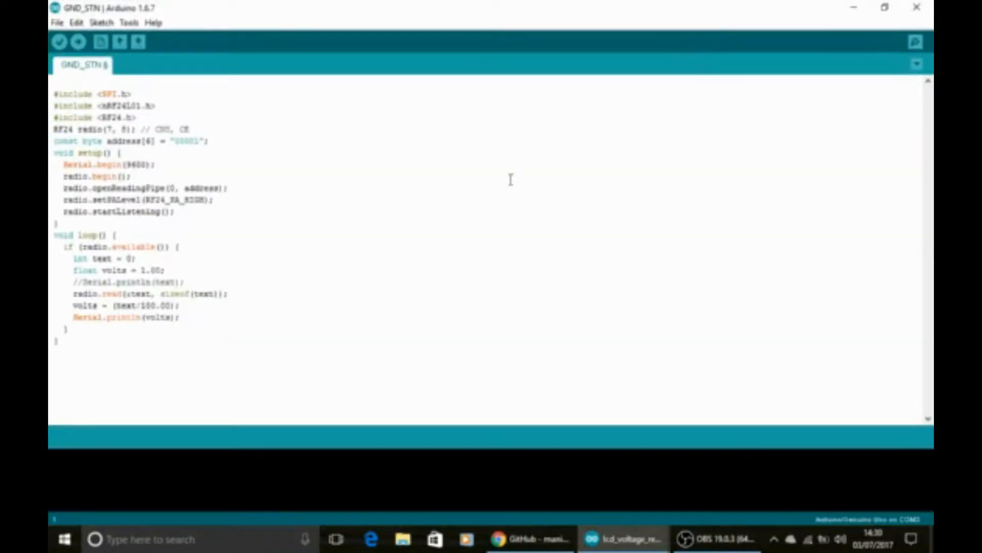
mouse_move(634, 259)
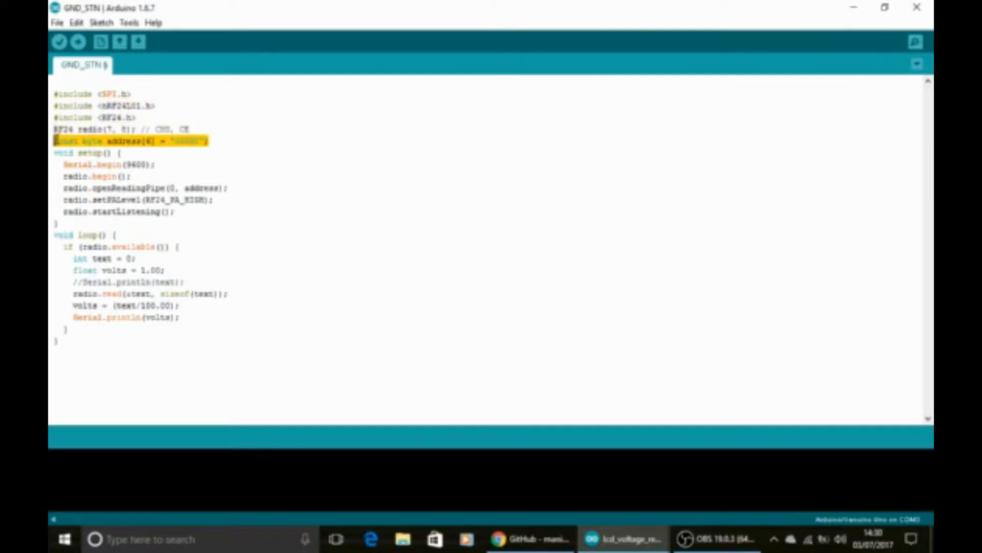
mouse_move(203, 149)
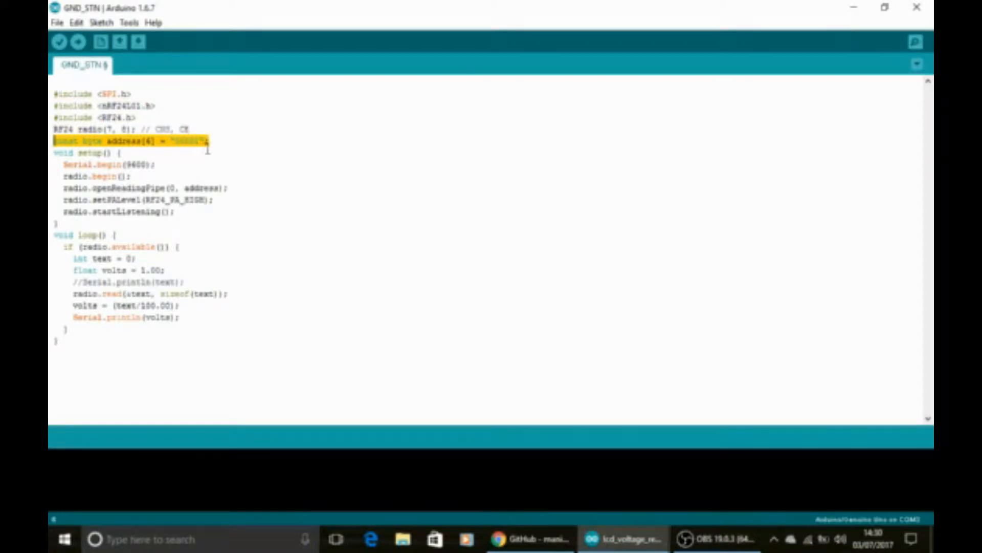
left_click(207, 139)
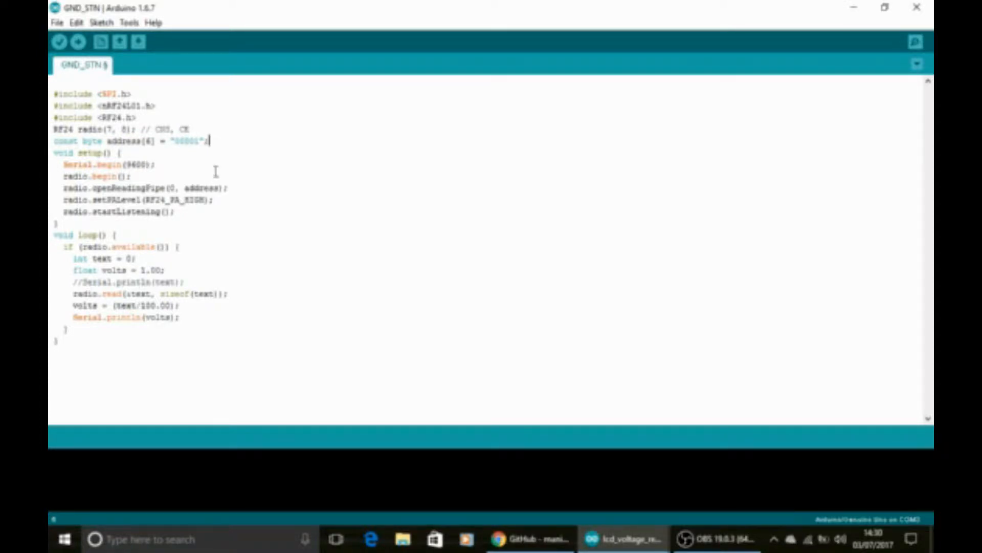
mouse_move(91, 164)
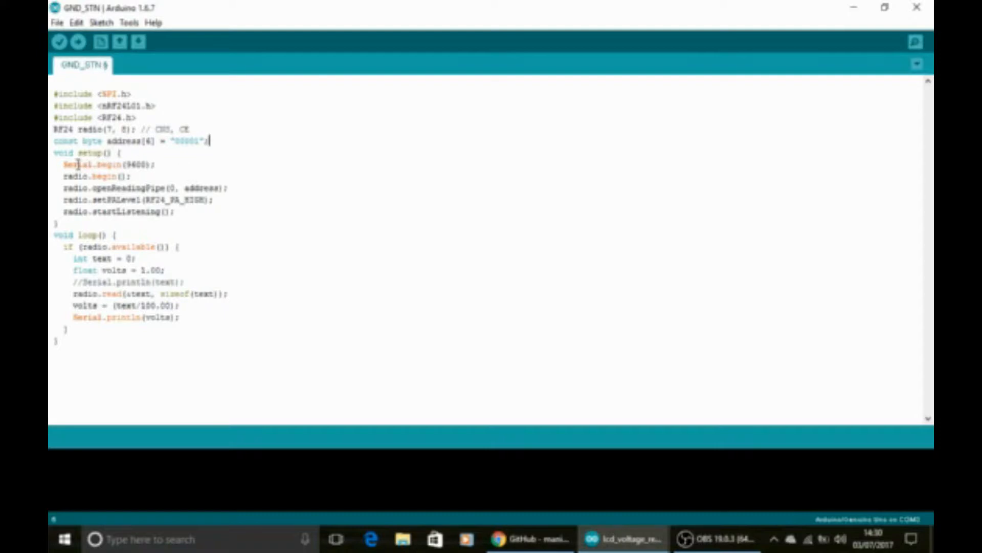
double_click(109, 163)
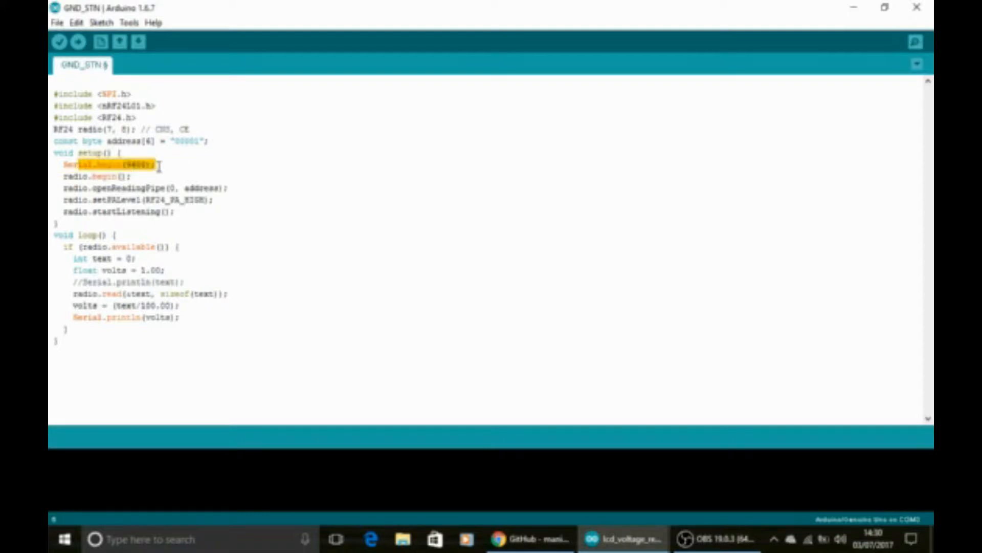
mouse_move(193, 220)
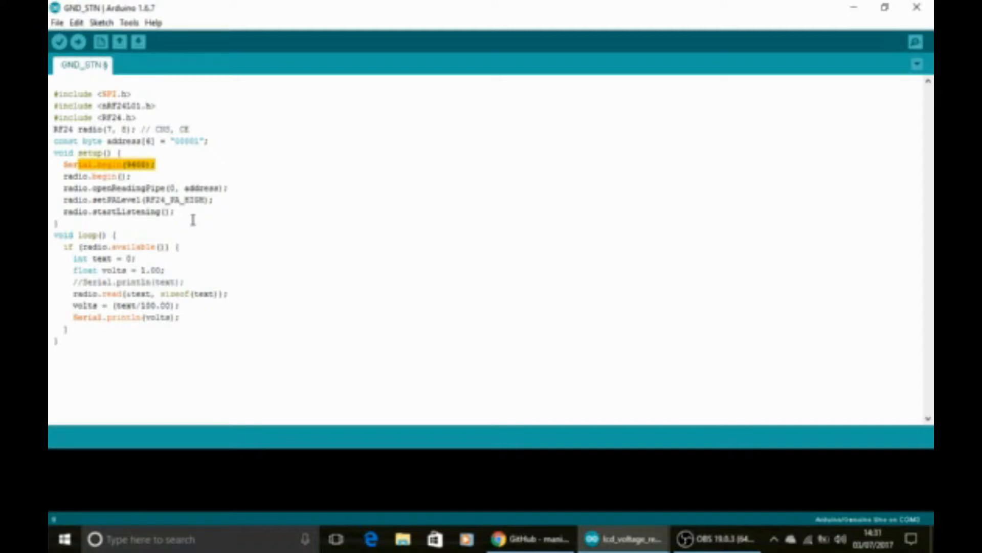
mouse_move(255, 212)
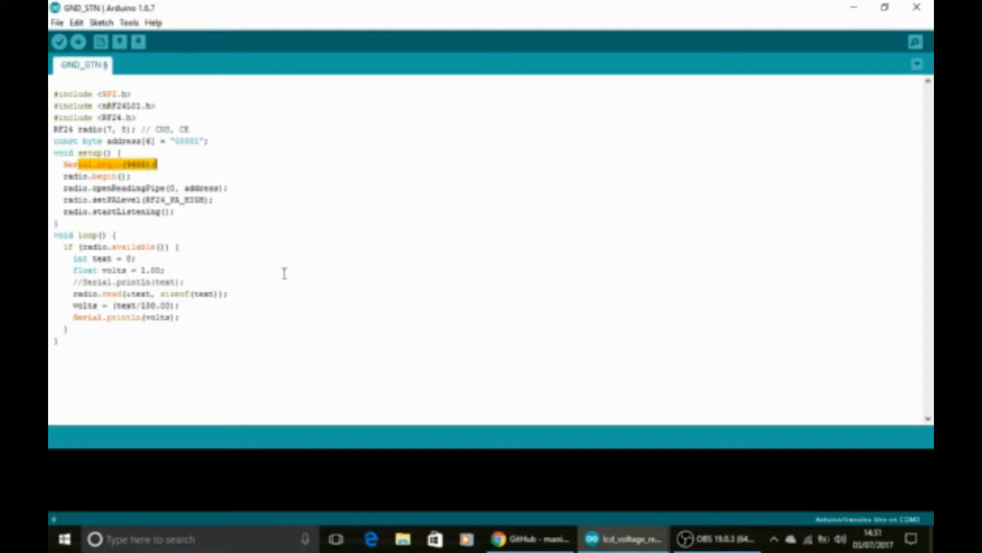
mouse_move(859, 81)
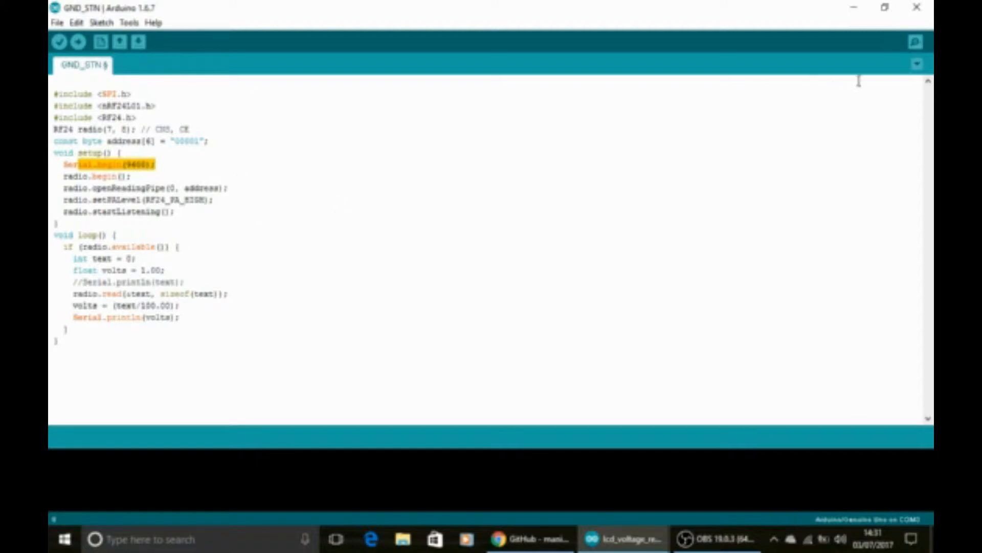
mouse_move(804, 63)
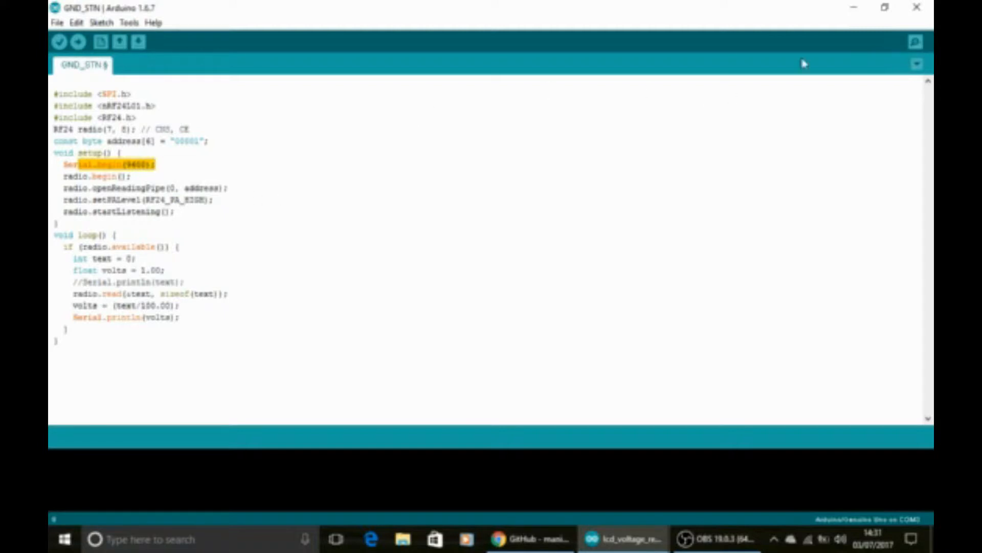
mouse_move(79, 216)
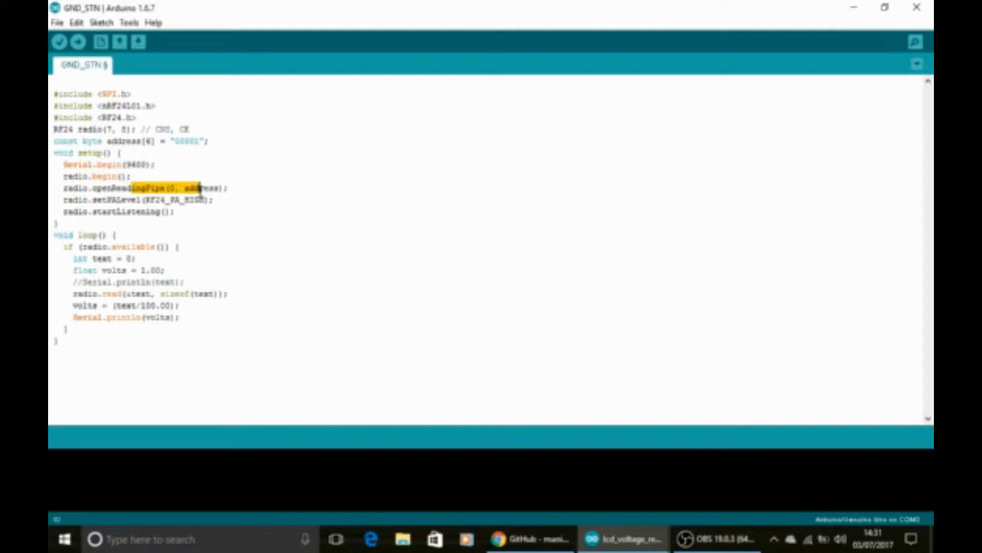
mouse_move(212, 135)
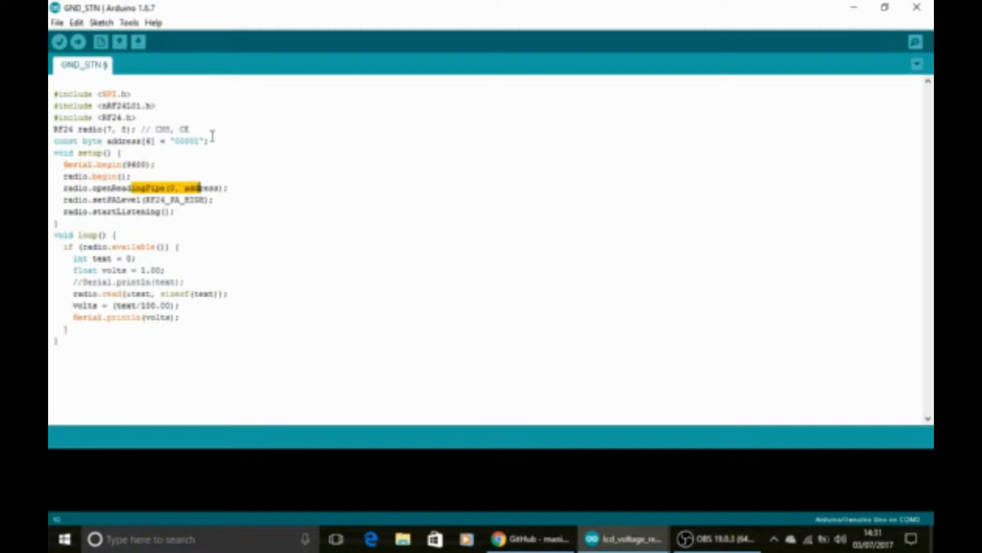
left_click(100, 200)
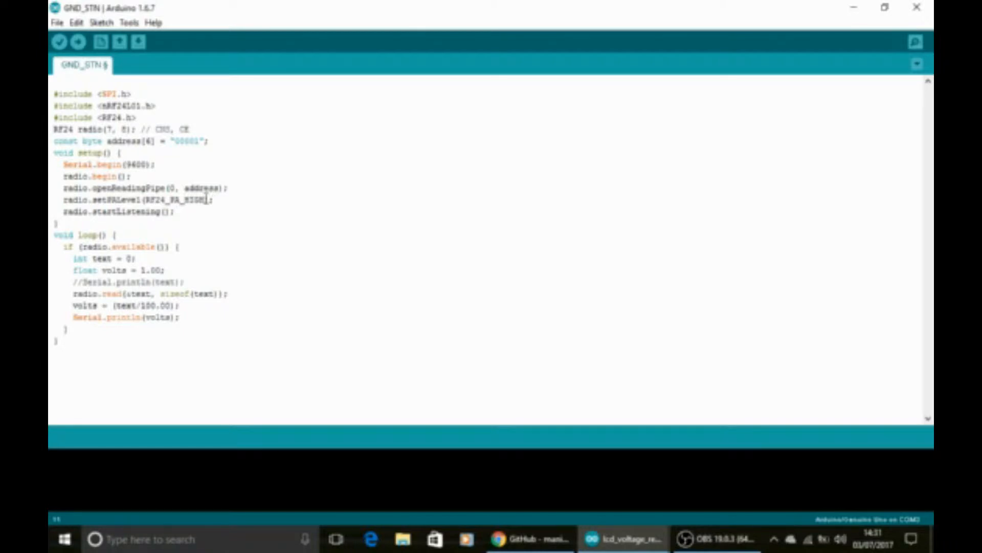
double_click(113, 211)
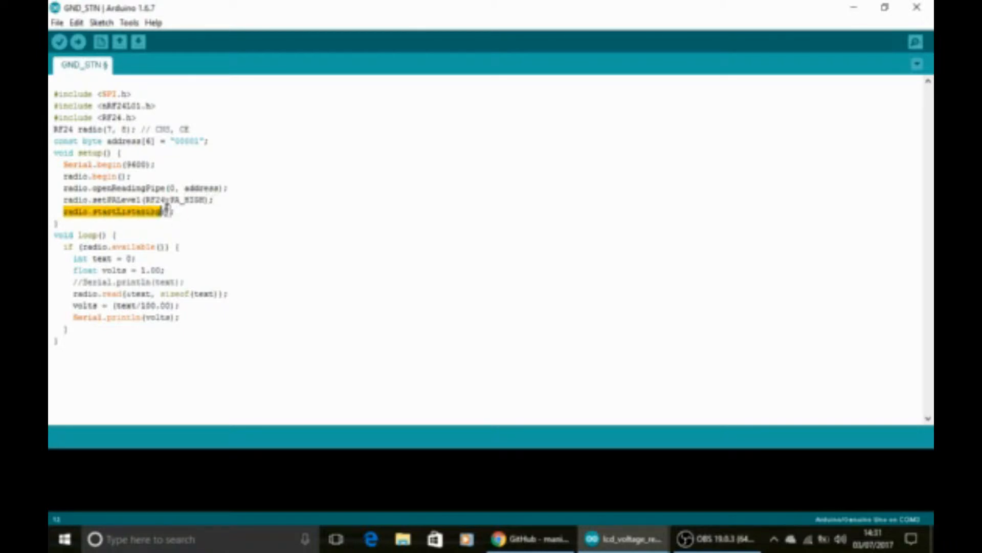
left_click(175, 212)
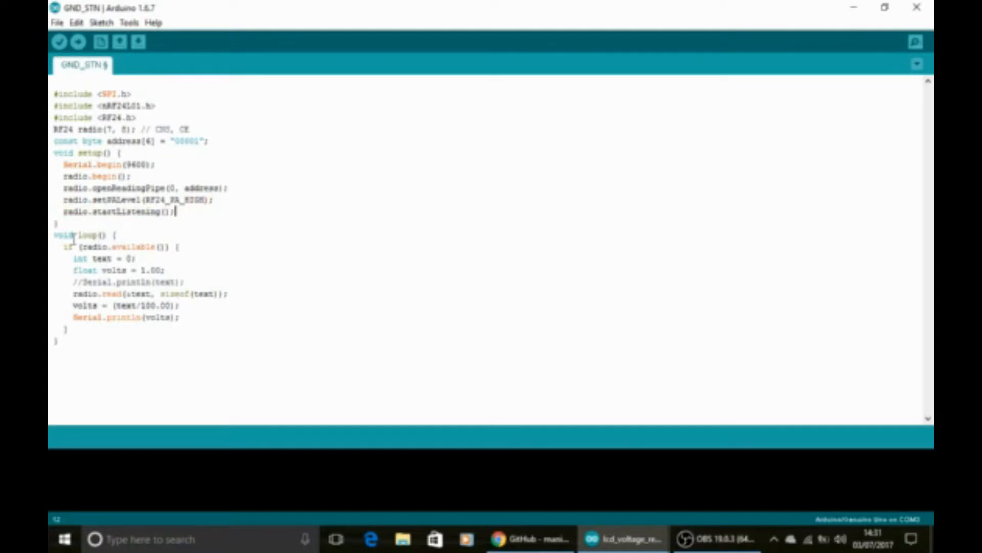
double_click(129, 247)
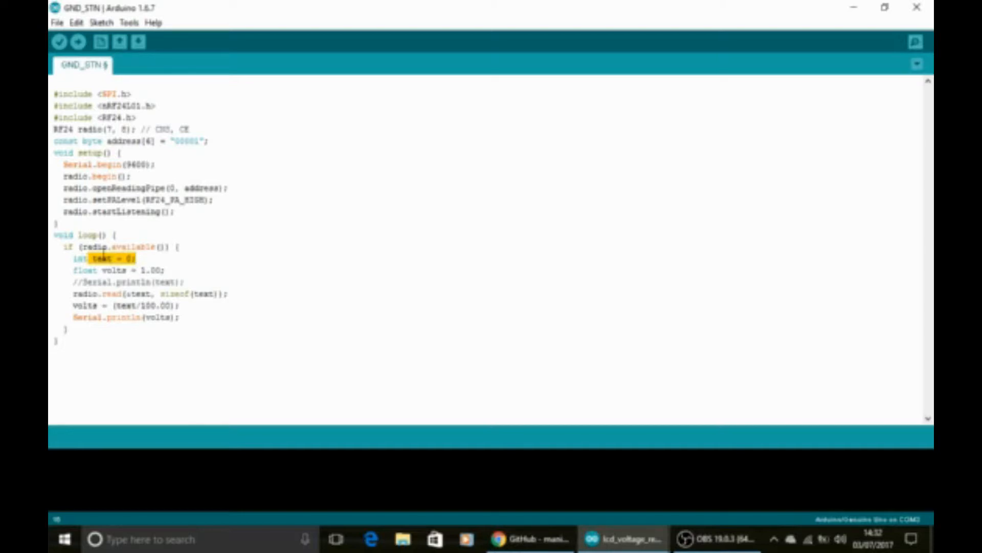
left_click(136, 258)
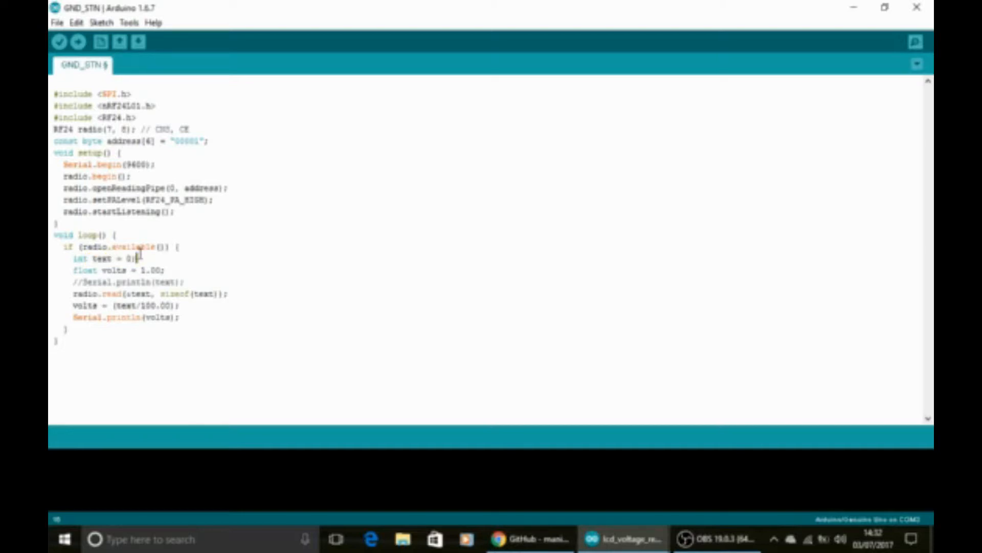
left_click(74, 270)
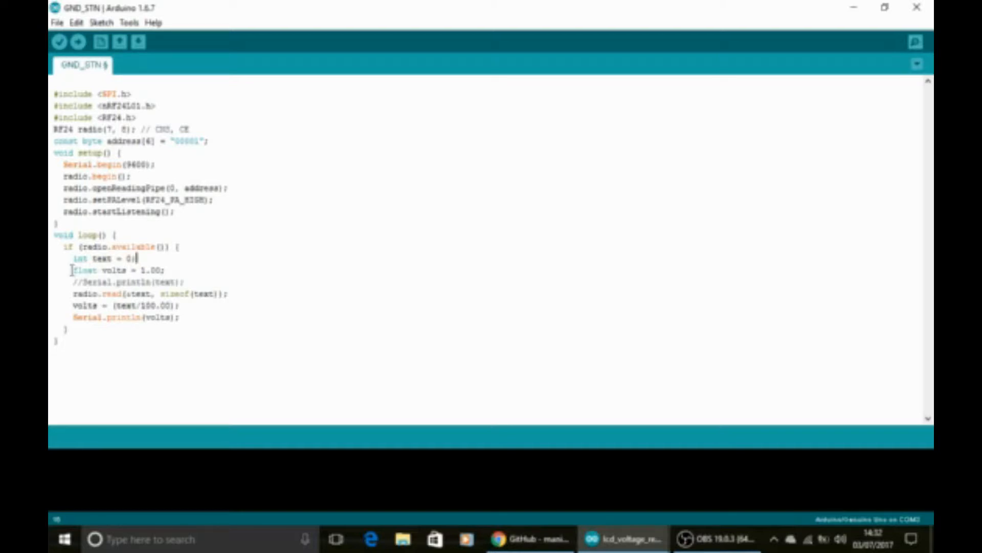
double_click(97, 270)
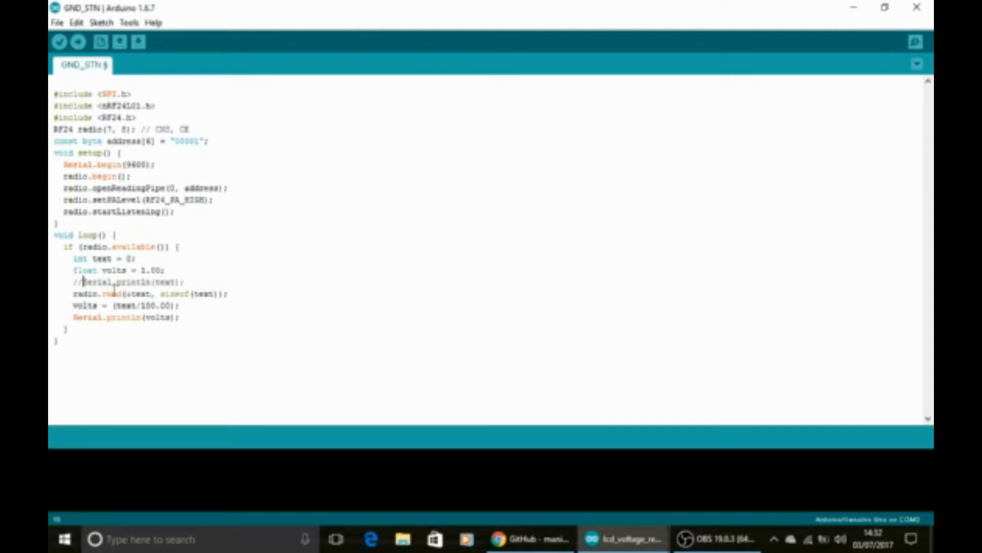
double_click(110, 293)
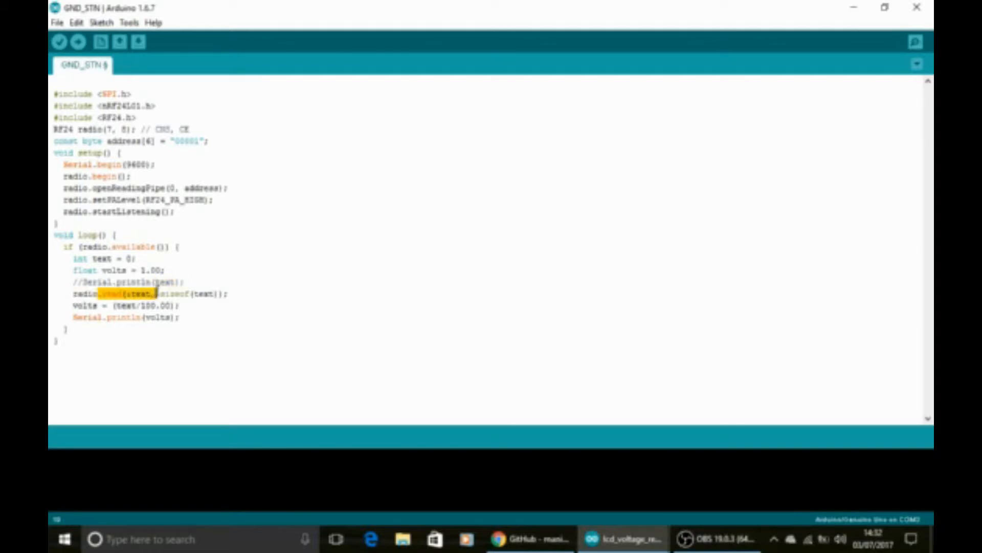
mouse_move(203, 301)
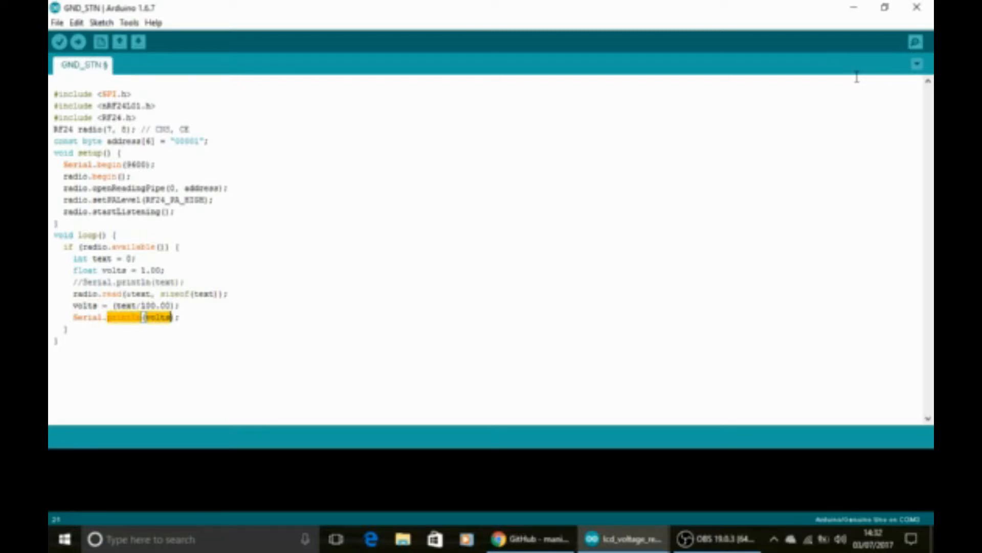
left_click(915, 41)
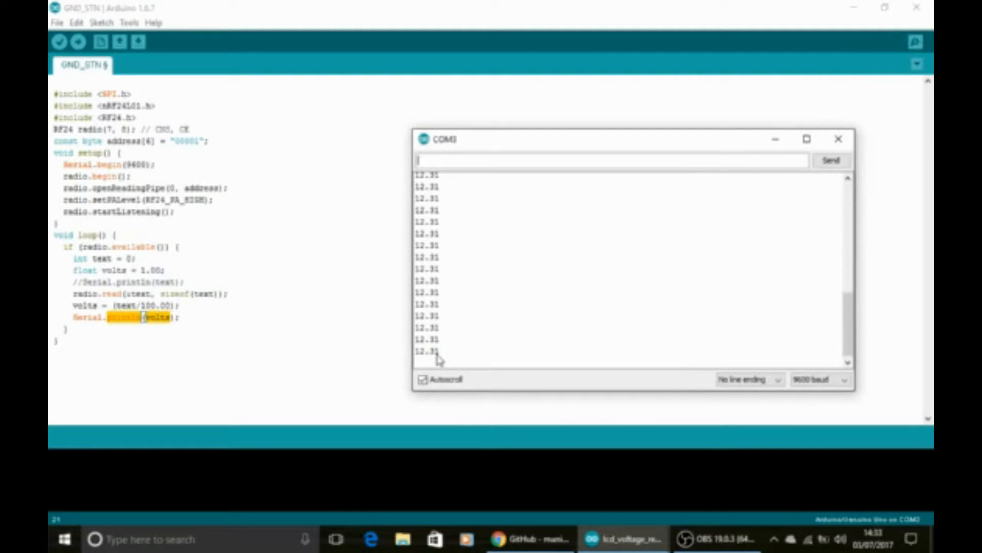
mouse_move(839, 139)
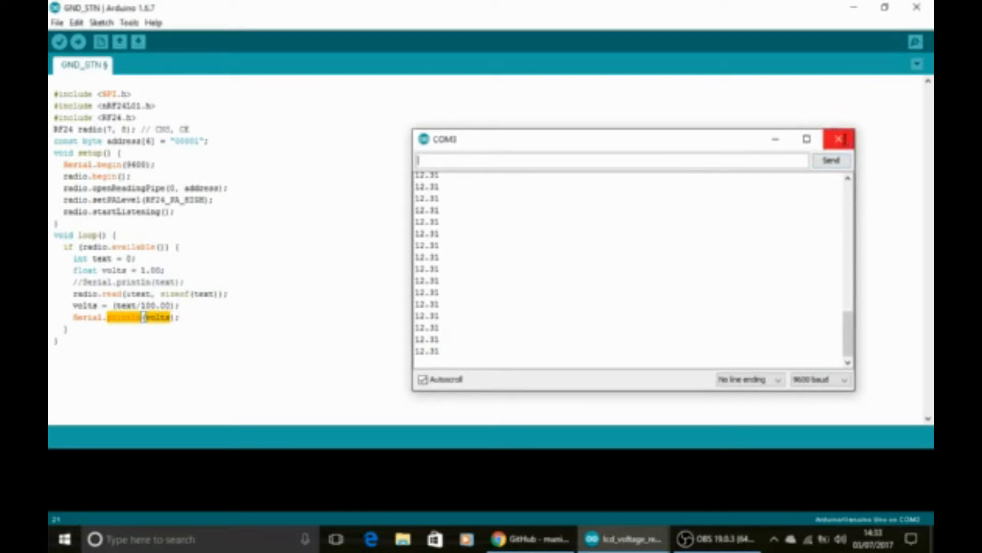
Step: Close the COM3 serial monitor and select all in the GND_STN receiver sketch
left_click(839, 139)
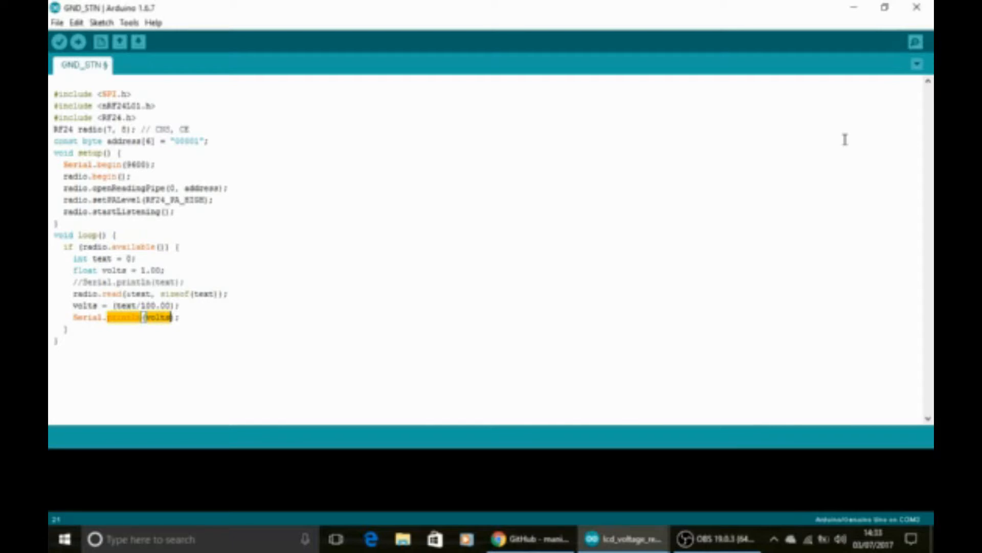
mouse_move(97, 343)
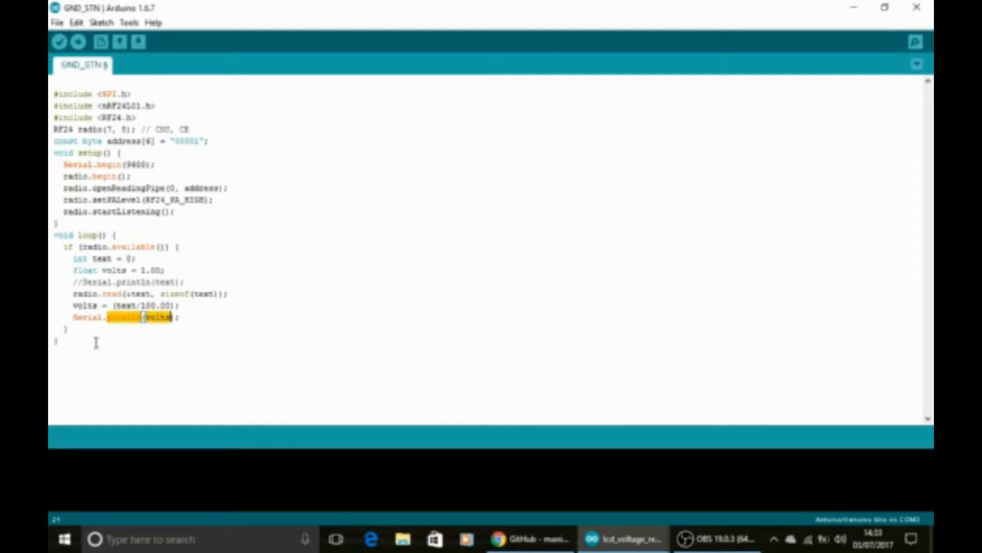
key("ctrl+a")
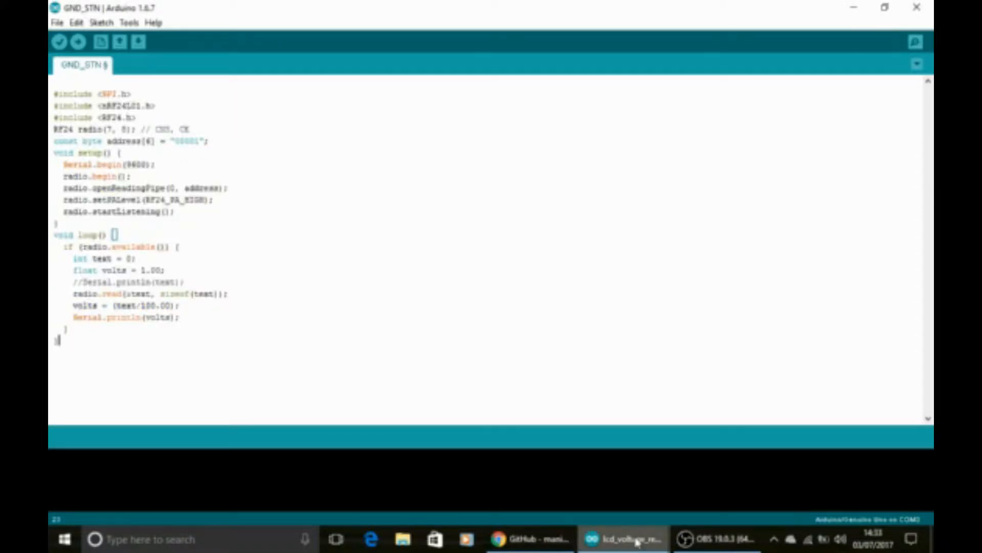
Step: Switch to the DRN_V3.0_cell_read transmitter sketch and maximize its window
left_click(622, 539)
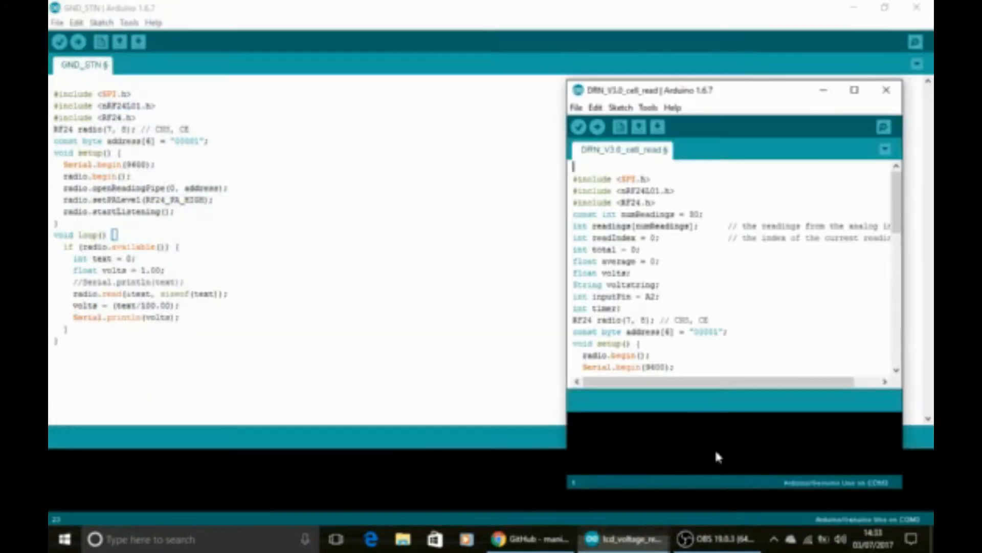
left_click(854, 90)
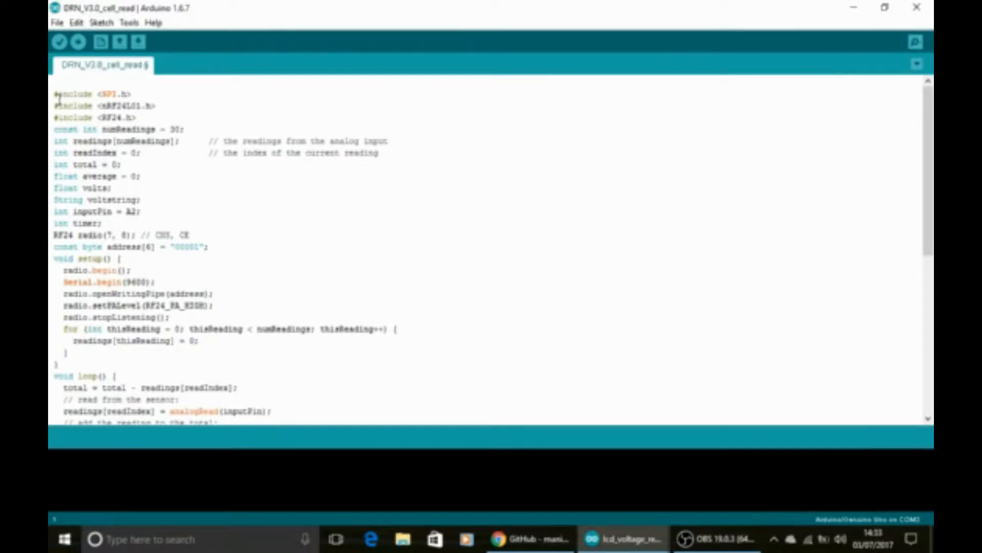
left_click_drag(55, 93, 135, 118)
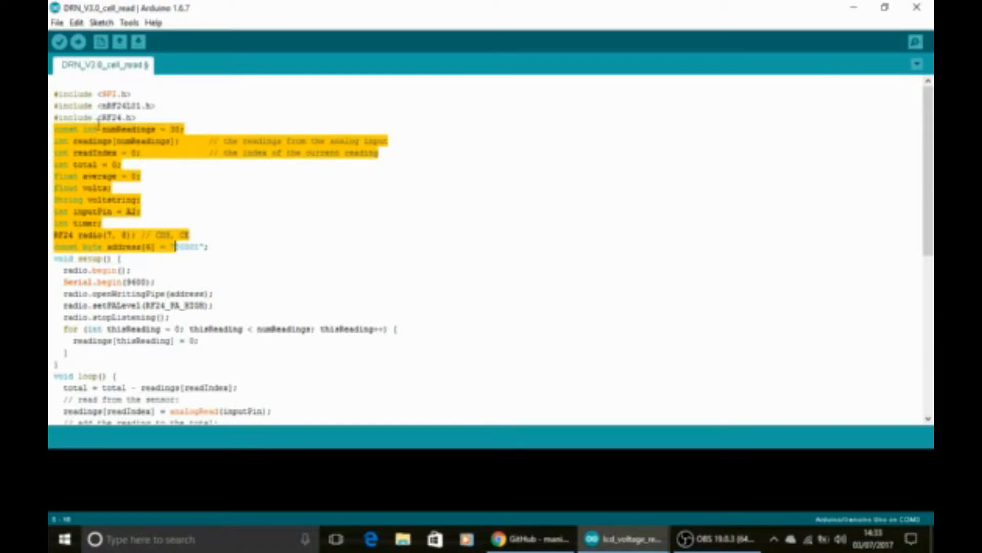
left_click(82, 175)
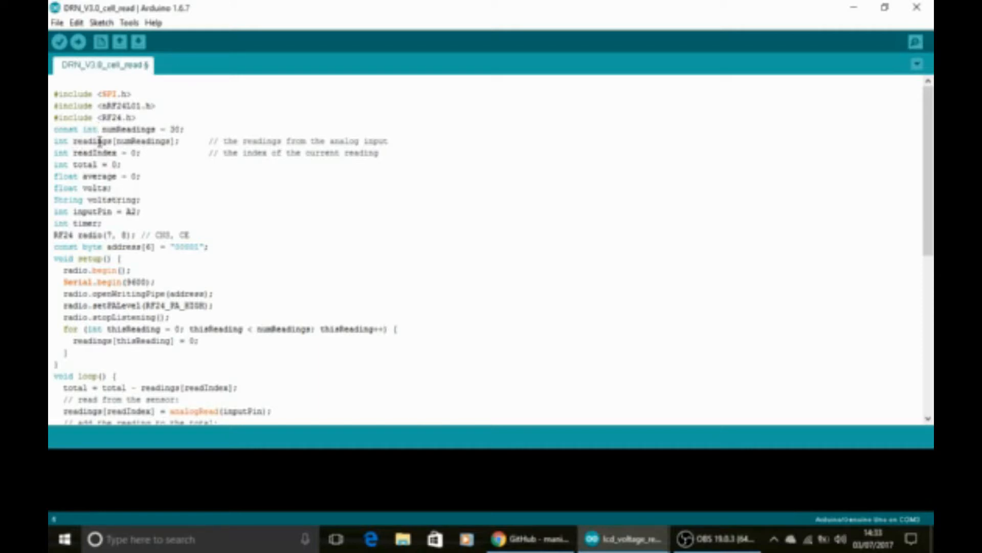
double_click(100, 141)
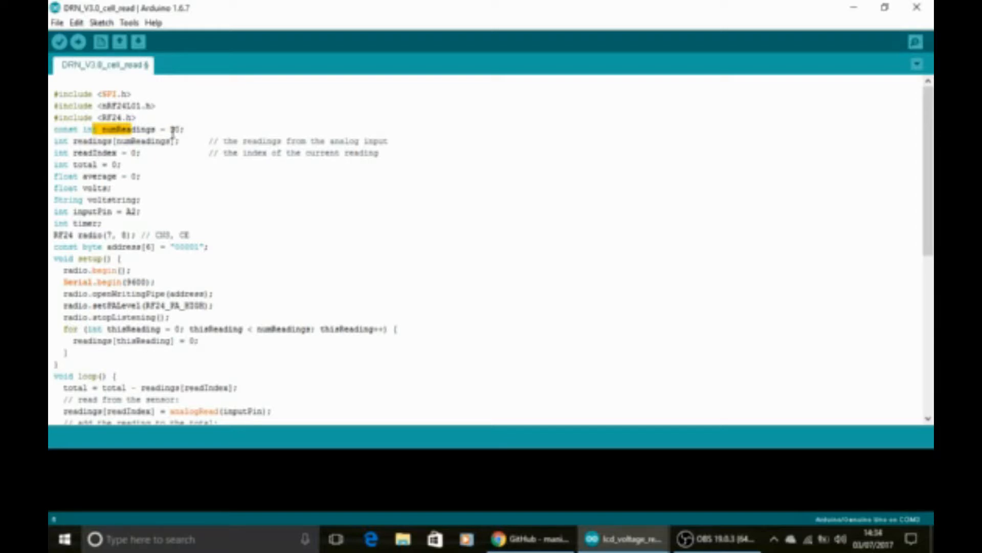
mouse_move(191, 130)
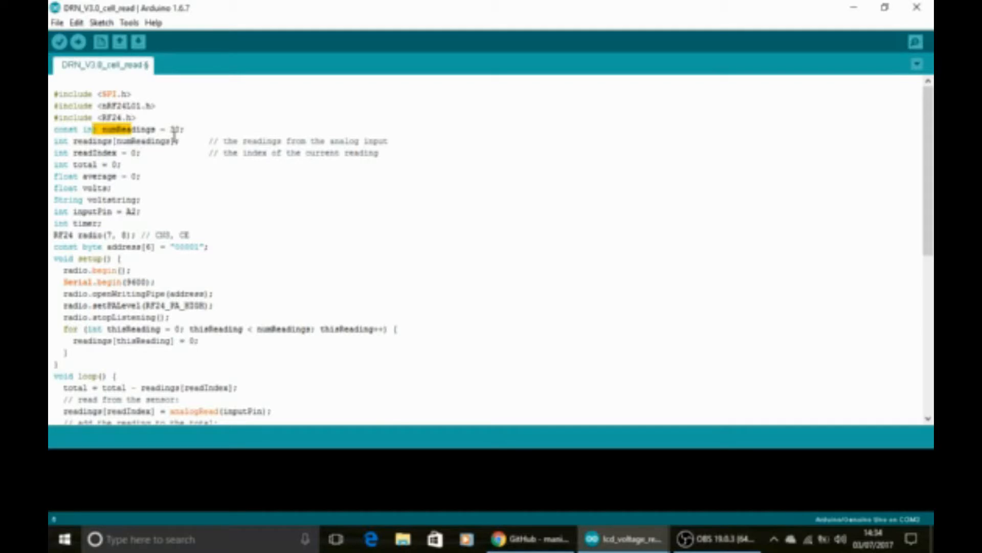
type("30")
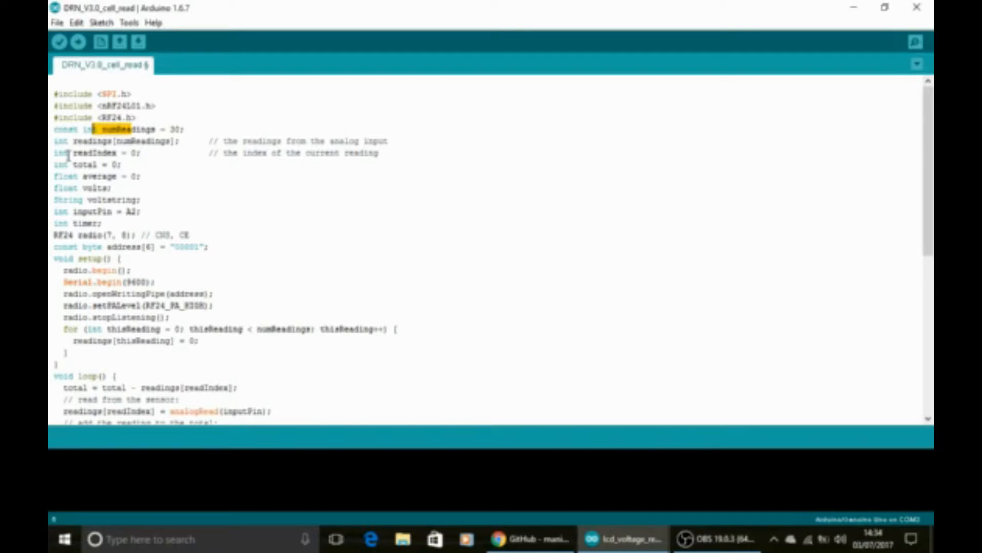
double_click(93, 164)
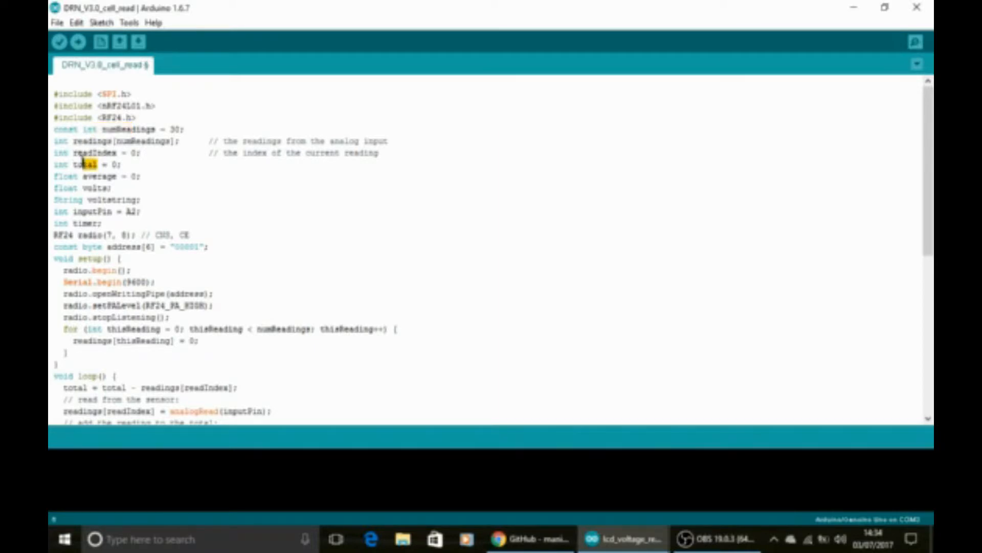
double_click(83, 164)
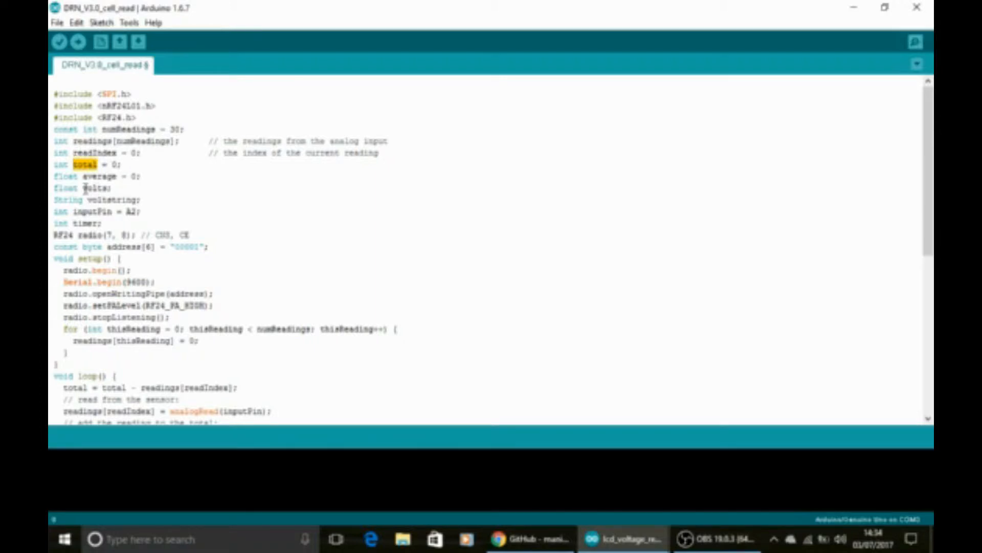
double_click(94, 188)
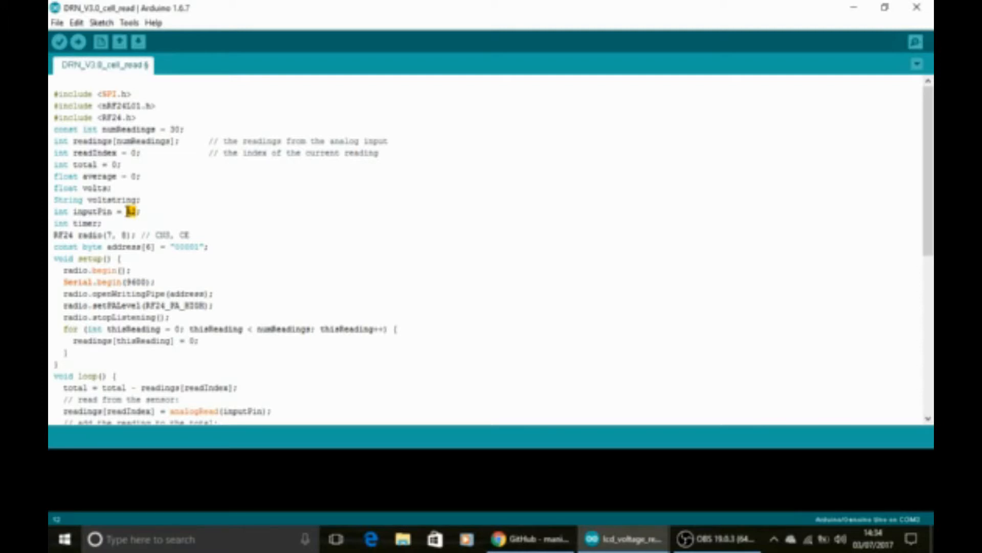
scroll("down", 3)
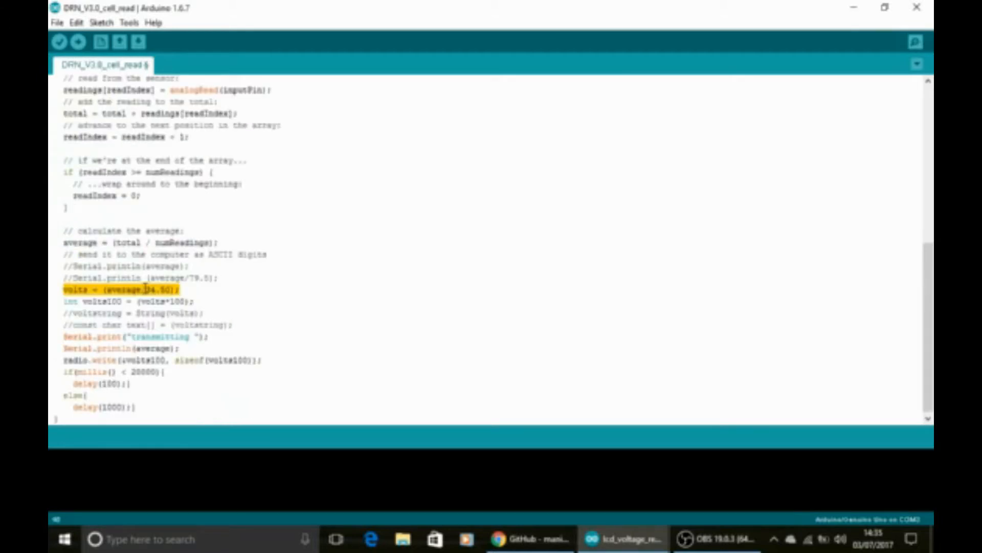